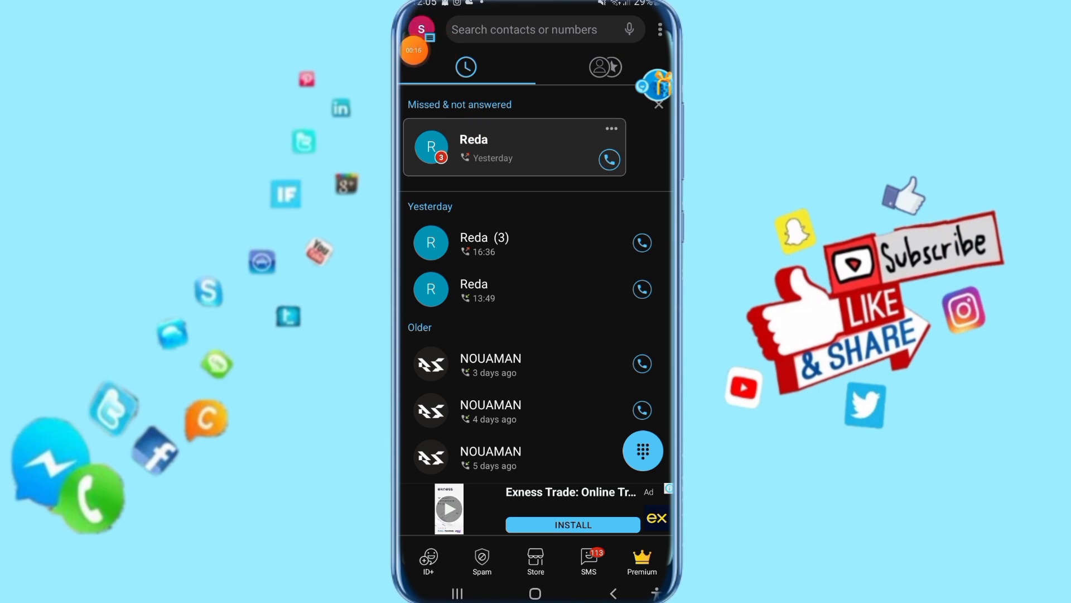
Open Truecaller's navigation drawer from the top-left profile avatar
click(424, 30)
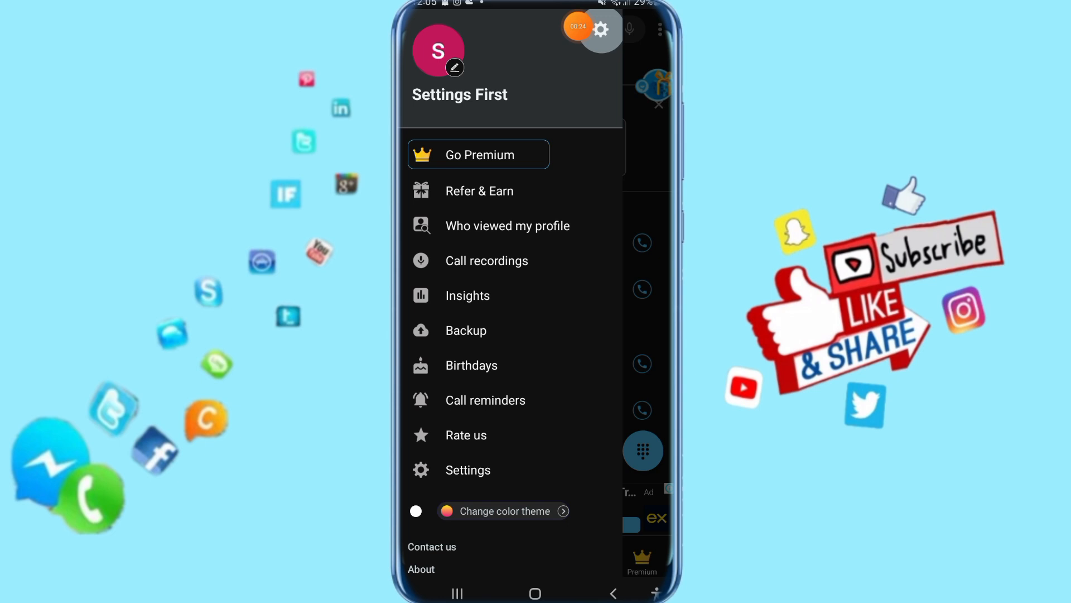
Go to Settings and open the Overlay screens page
click(468, 469)
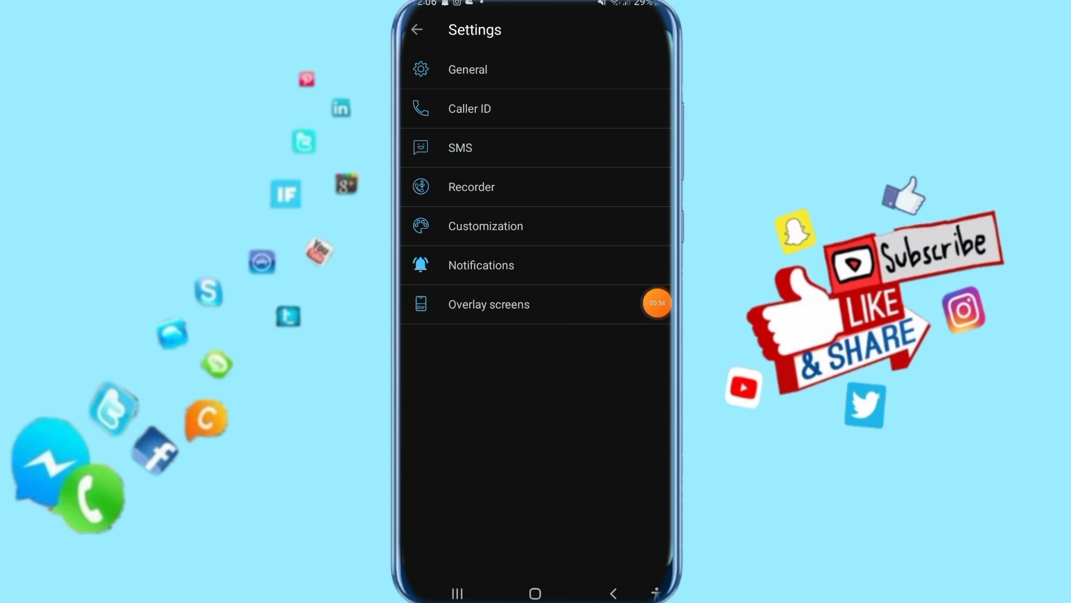
click(489, 304)
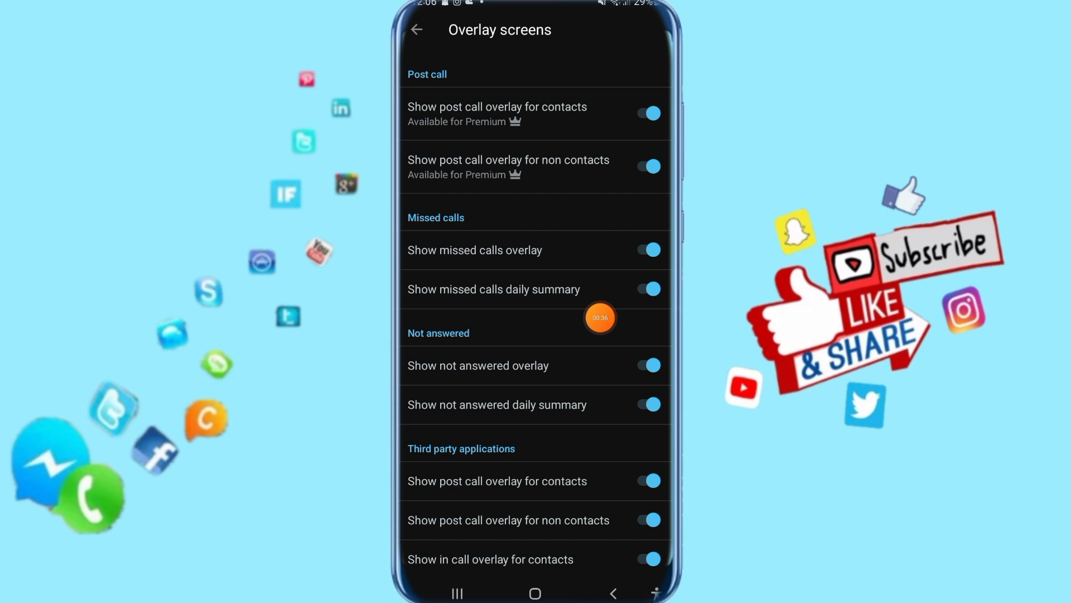
mouse_move(655, 331)
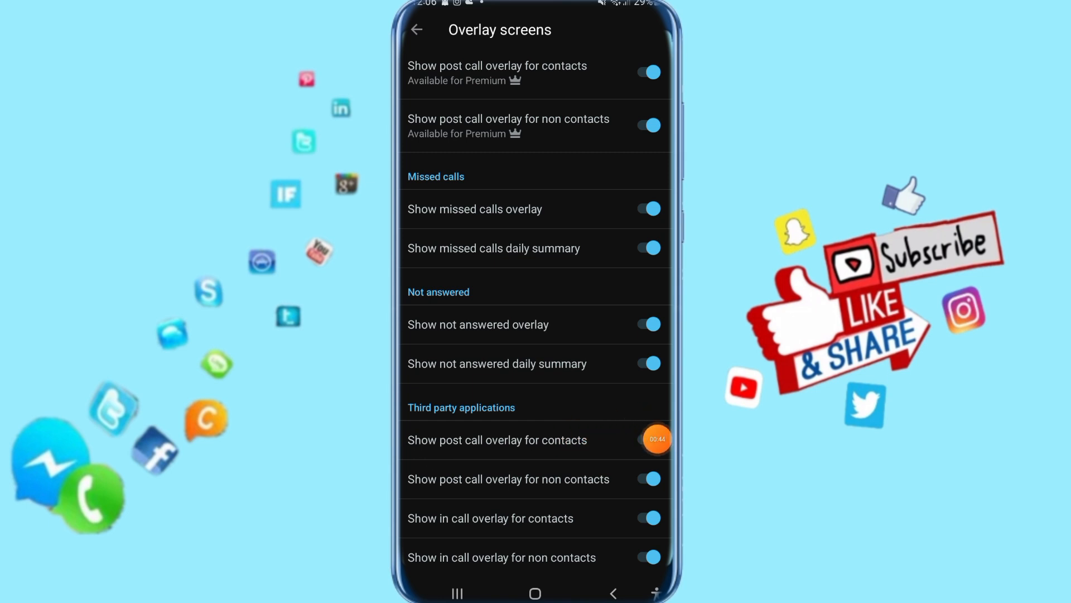
Switch off 'Show post call overlay for contacts' under Third party applications
click(648, 439)
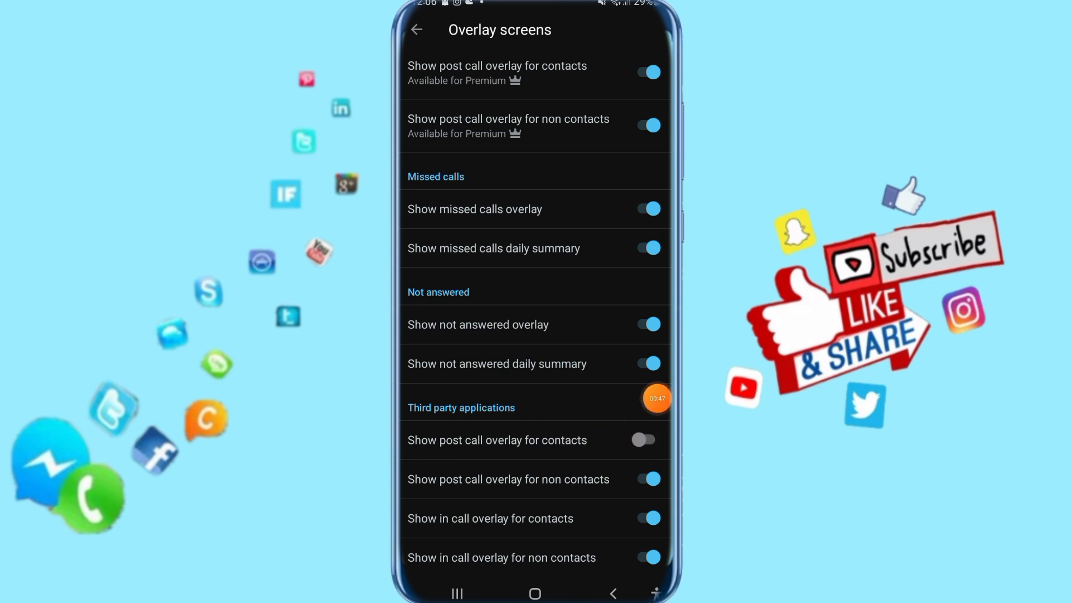
mouse_move(535, 436)
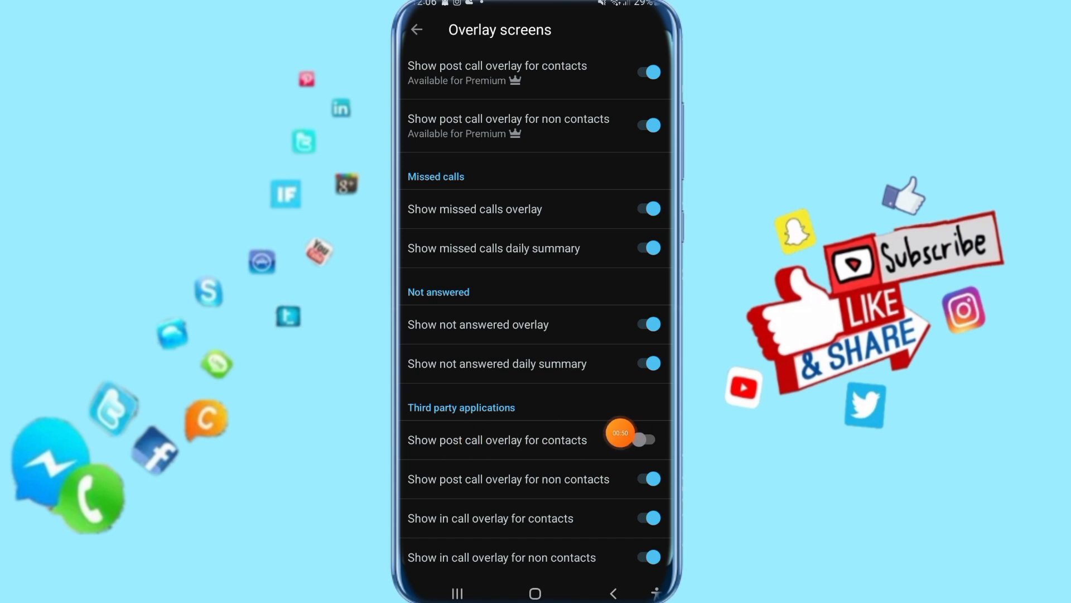
click(646, 439)
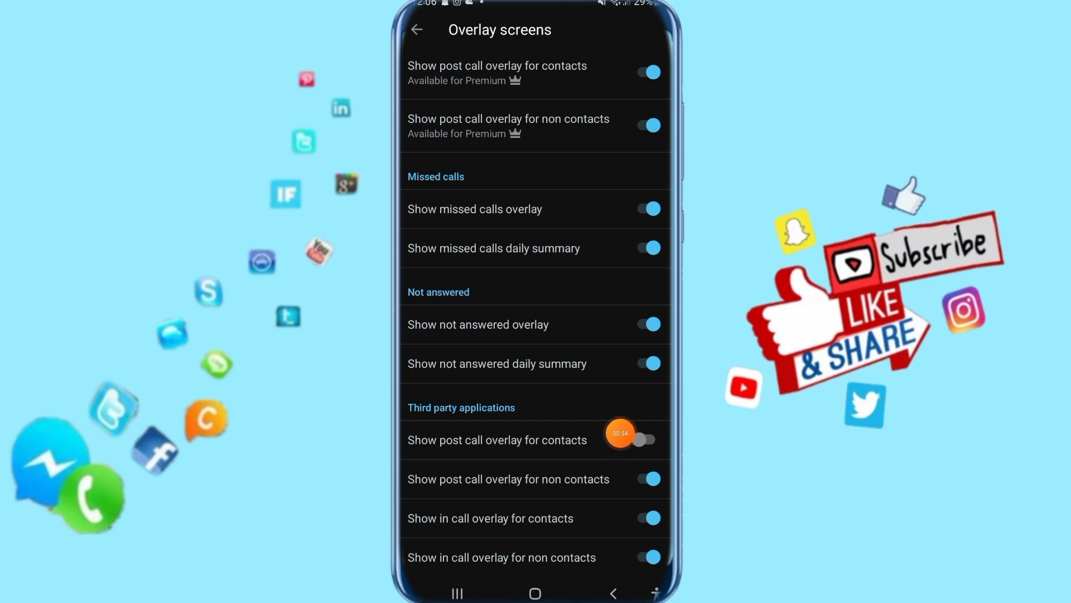
click(647, 439)
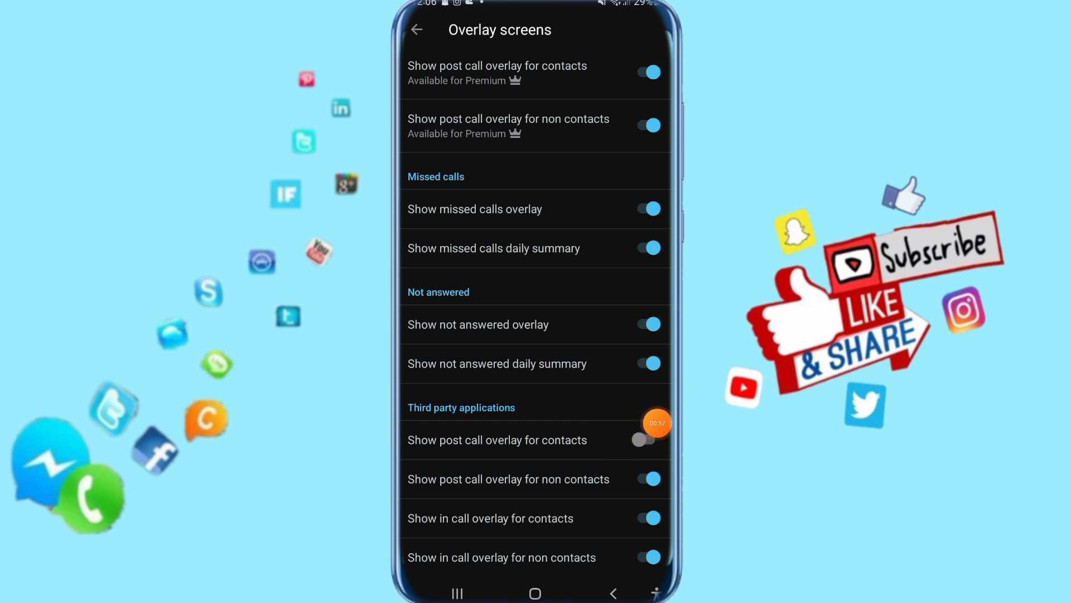